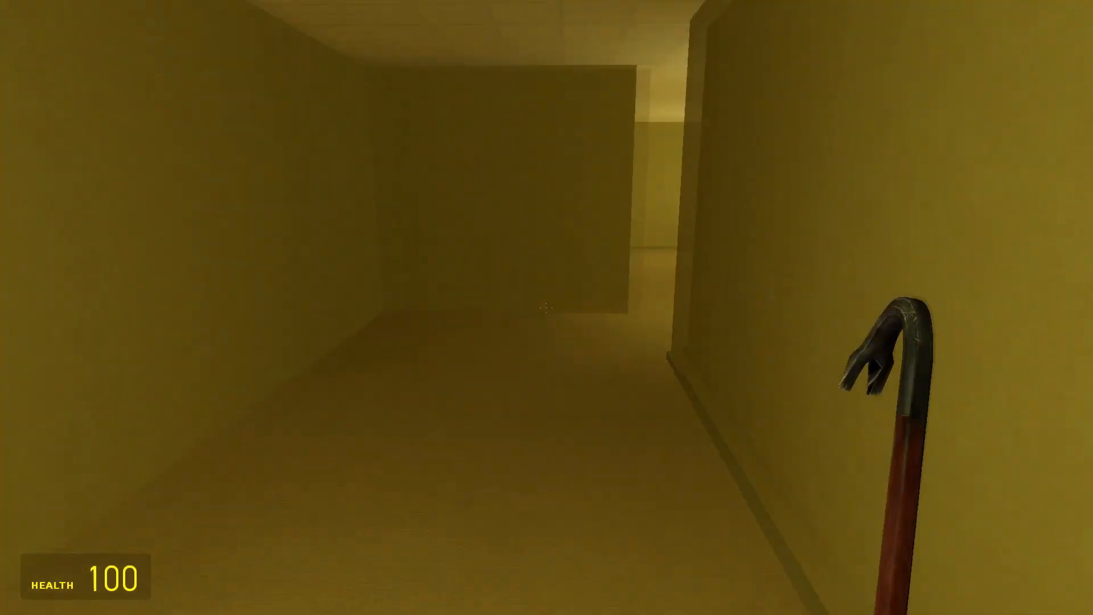
mouse_move(546, 307)
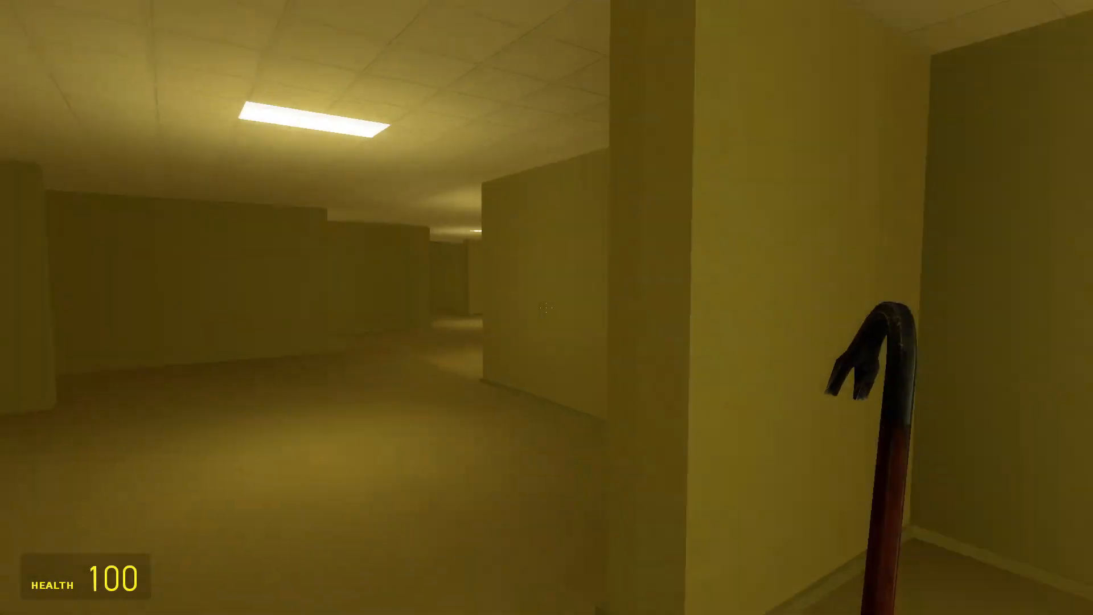
mouse_move(547, 308)
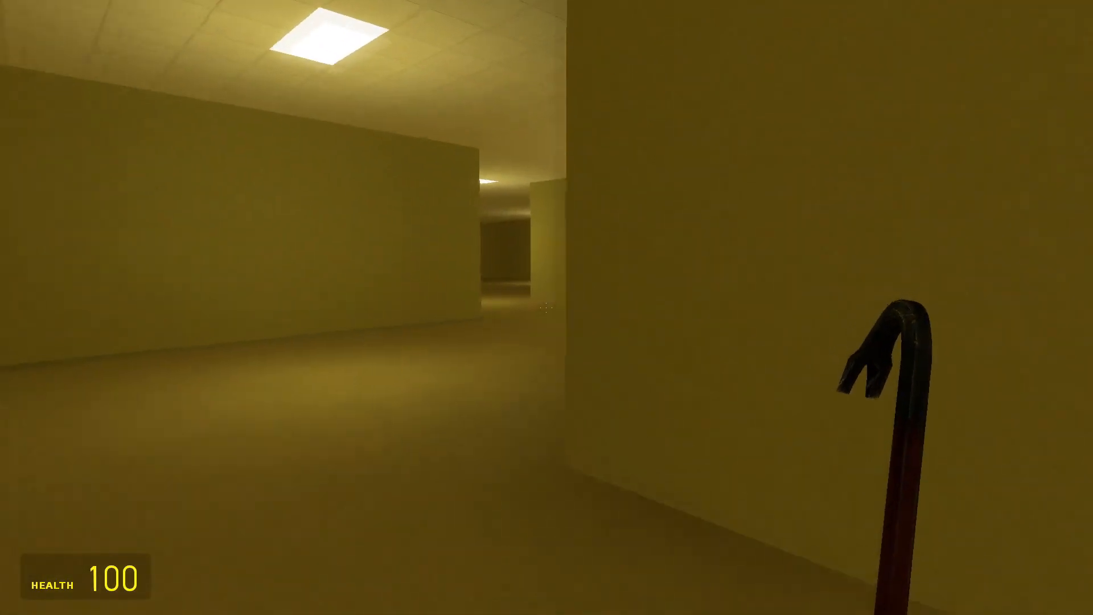
mouse_move(546, 308)
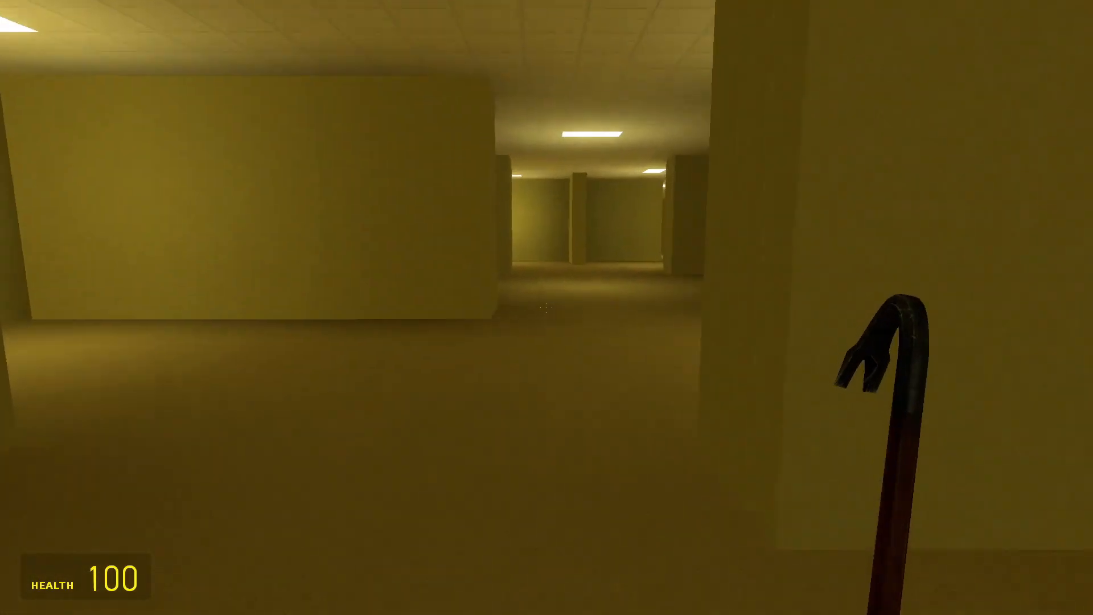
mouse_move(547, 307)
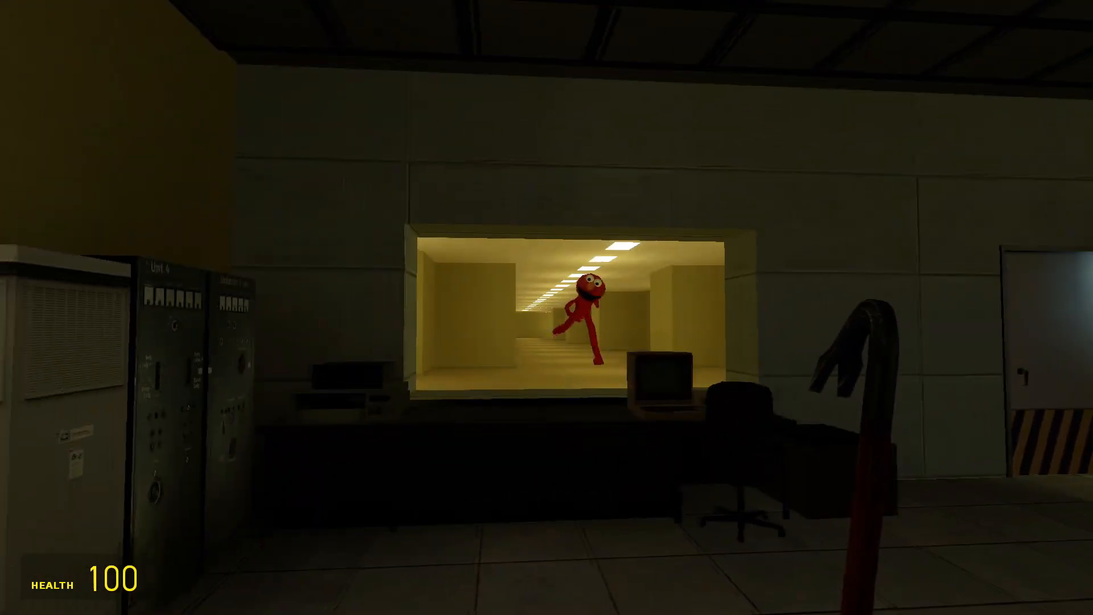
Advance through the dark control room into the concrete hall as Elmo enters ahead.
scroll("right", 3)
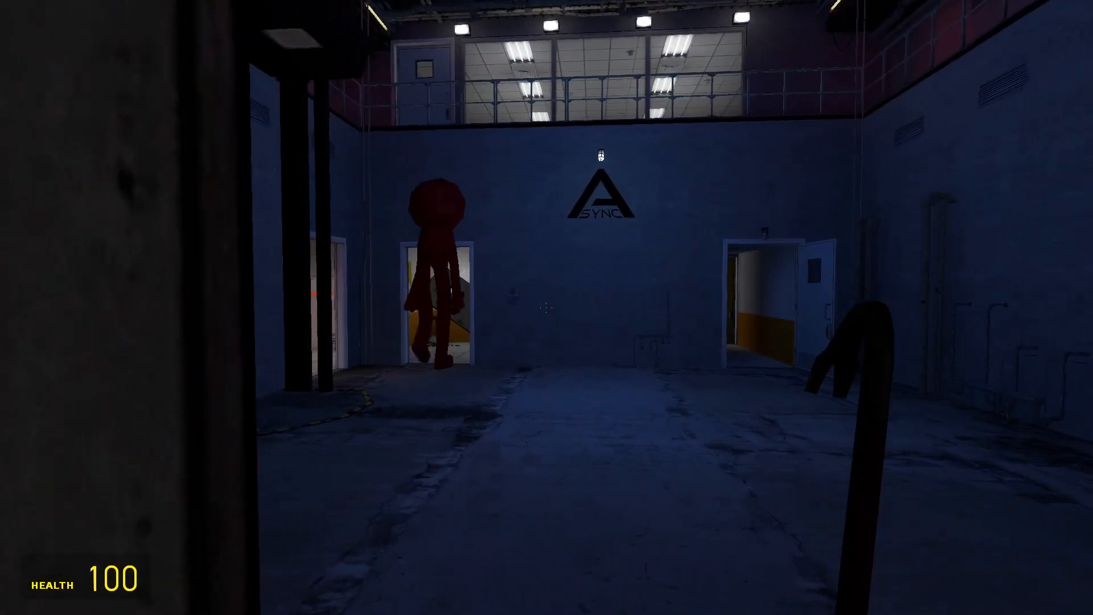
mouse_move(547, 308)
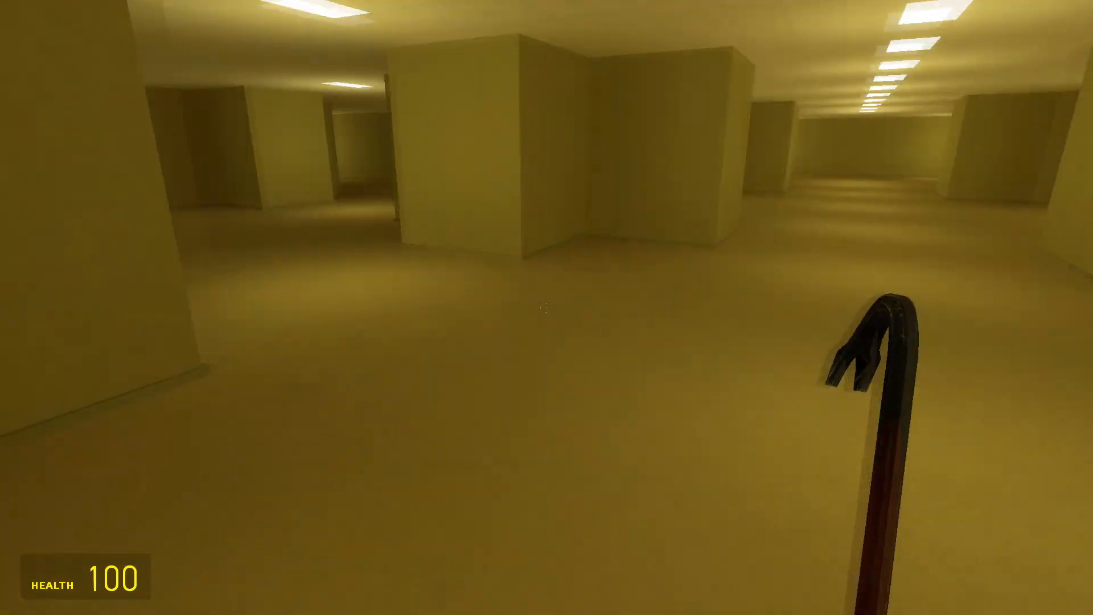
mouse_move(546, 308)
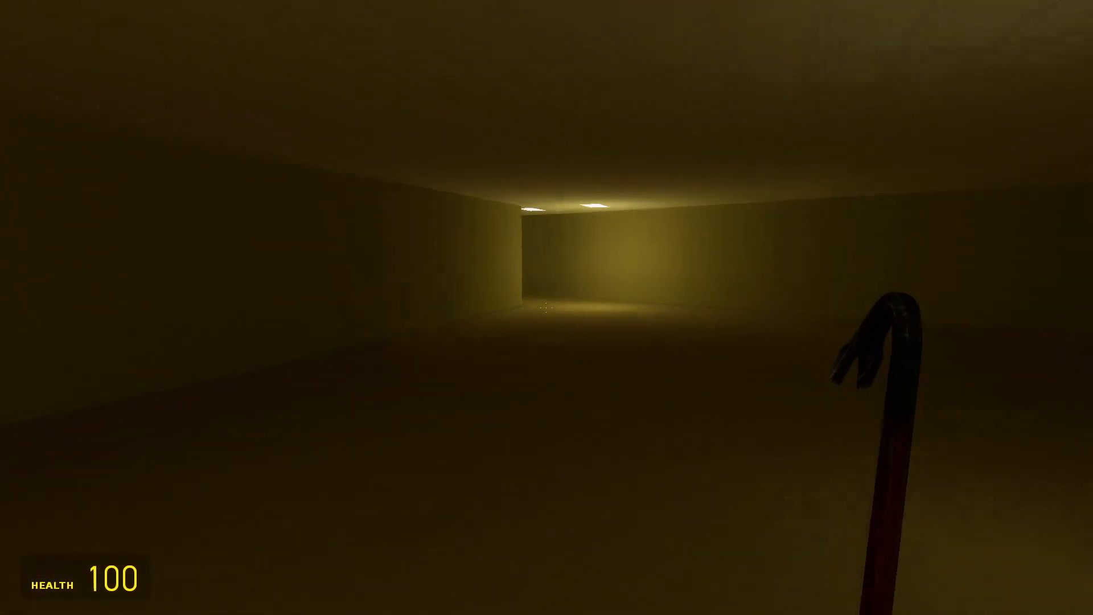
Sprint forward down the long dim yellow corridor toward the white doorway.
key("w")
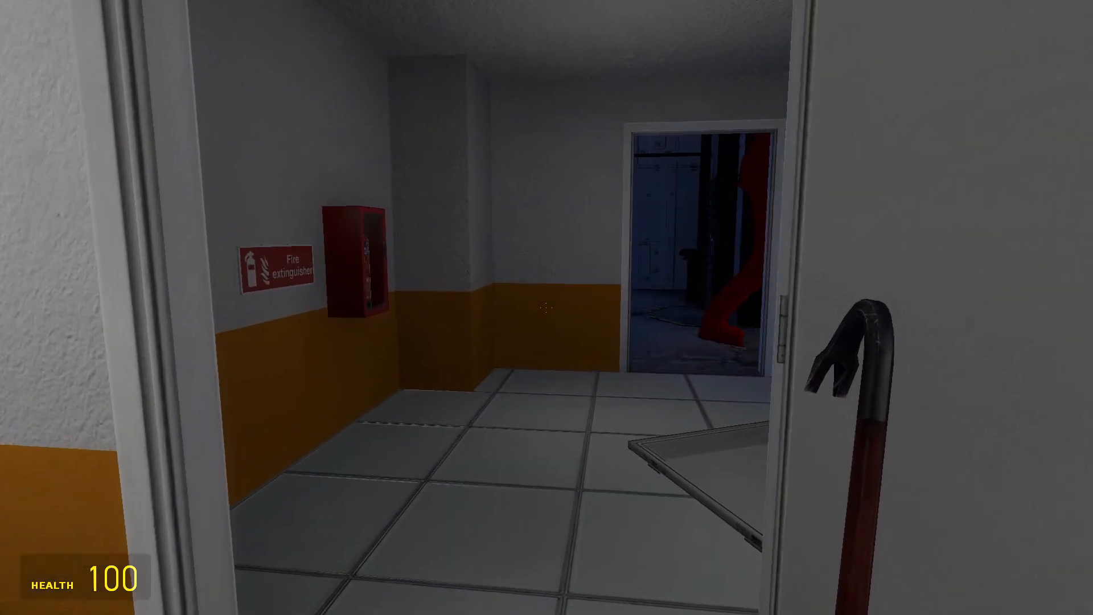
mouse_move(546, 308)
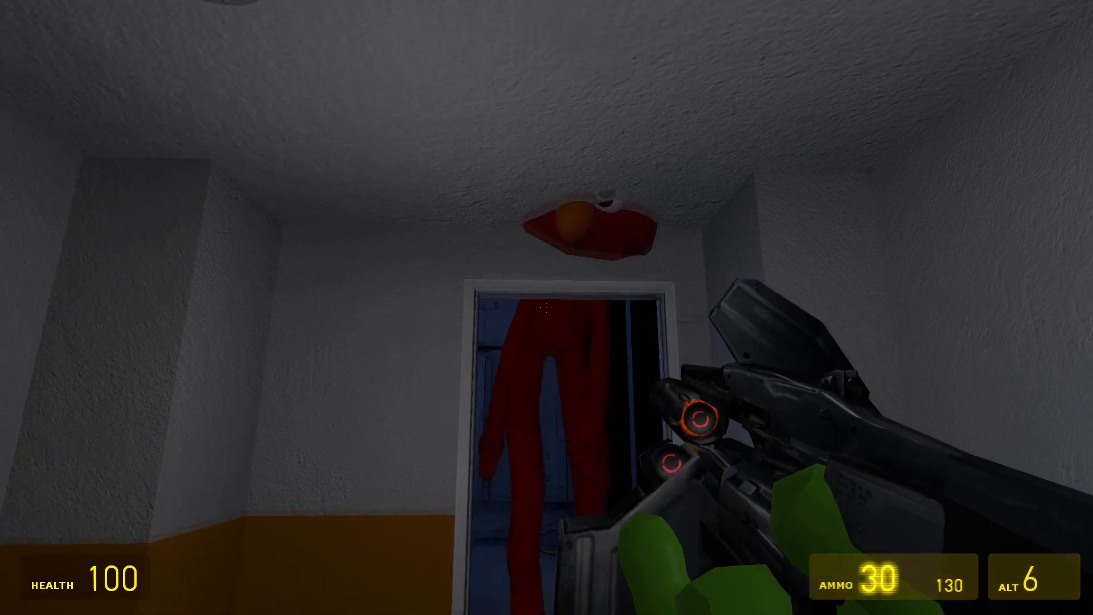
Fire the pulse rifle twice at the Elmo monster standing in the doorway.
left_click(546, 307)
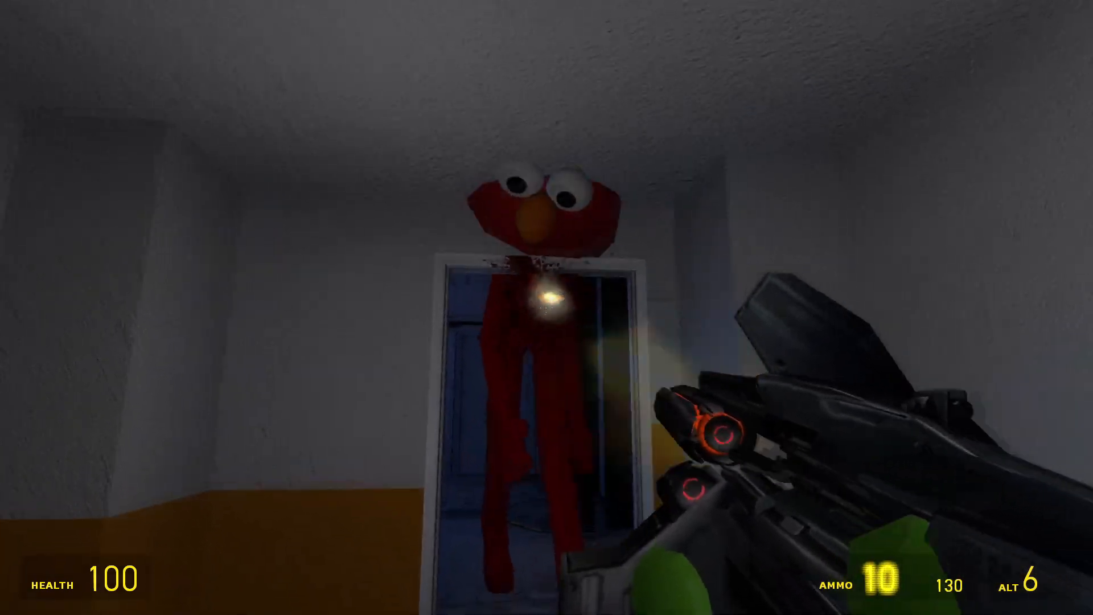
left_click(547, 308)
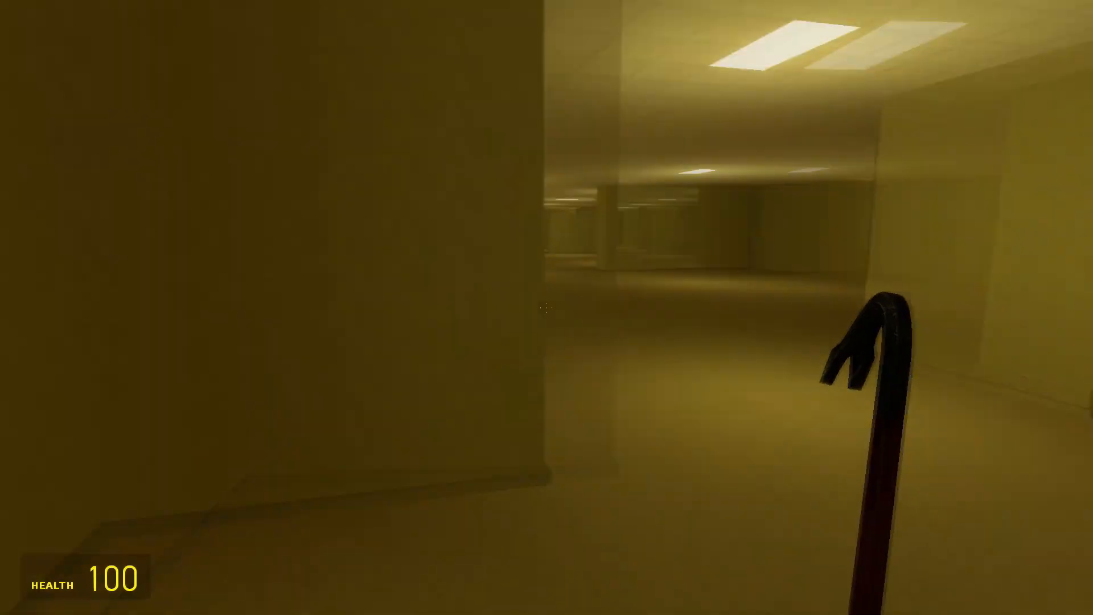
mouse_move(546, 307)
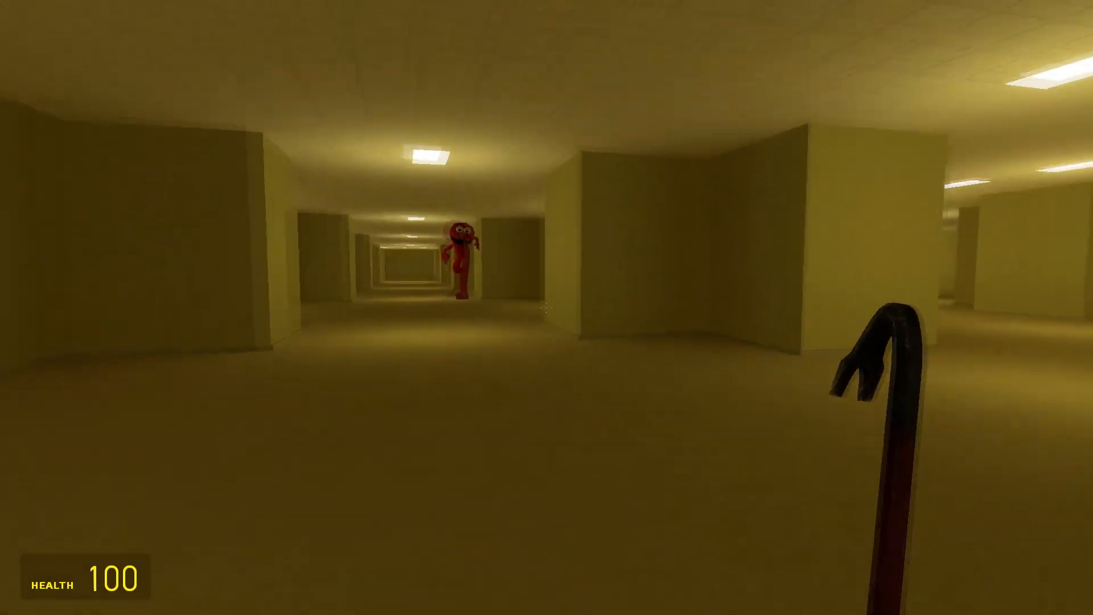